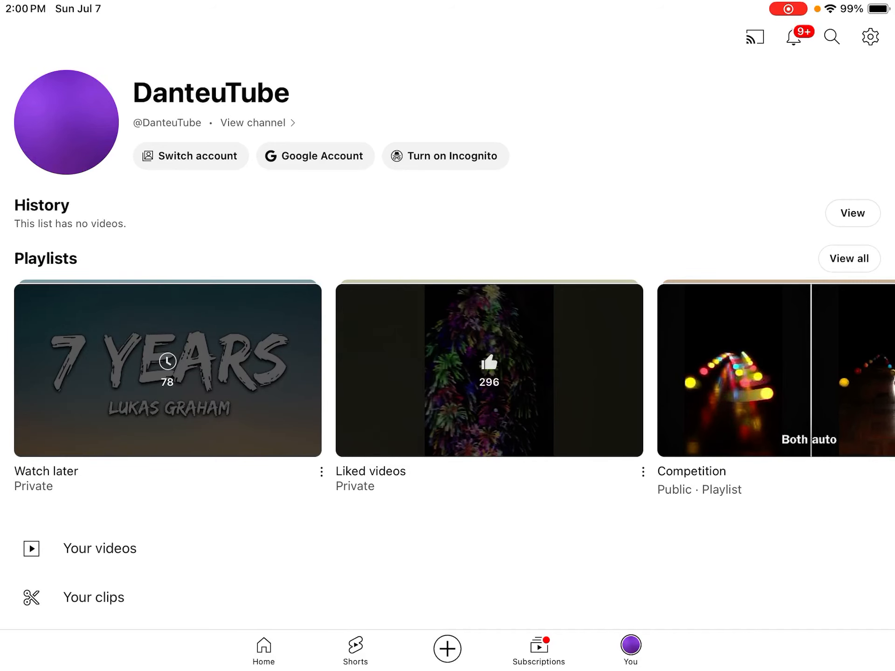
Step: Open the Liked videos playlist and scroll down through the old shorts to the untitled clip
left_click(167, 368)
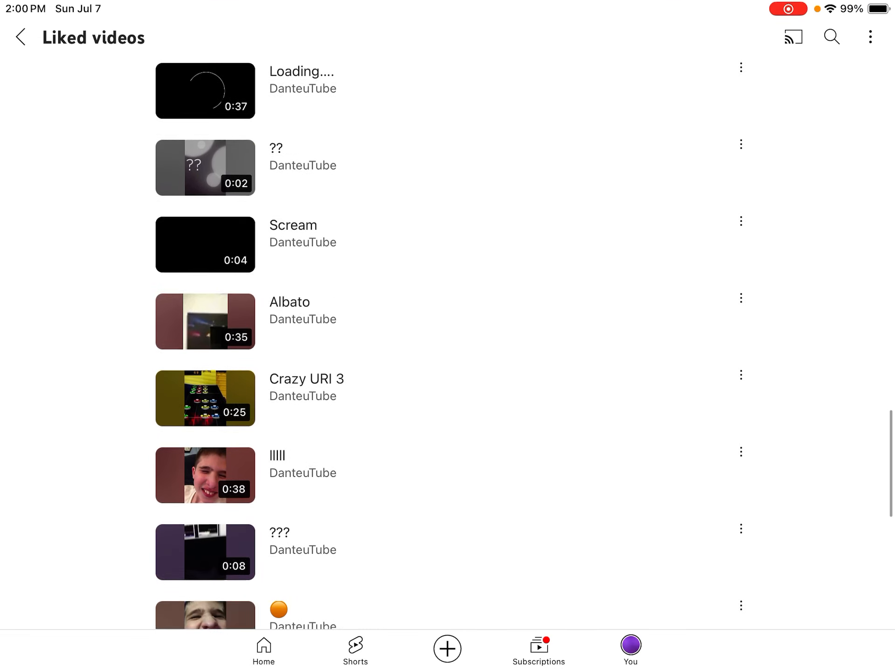
scroll("down", 3)
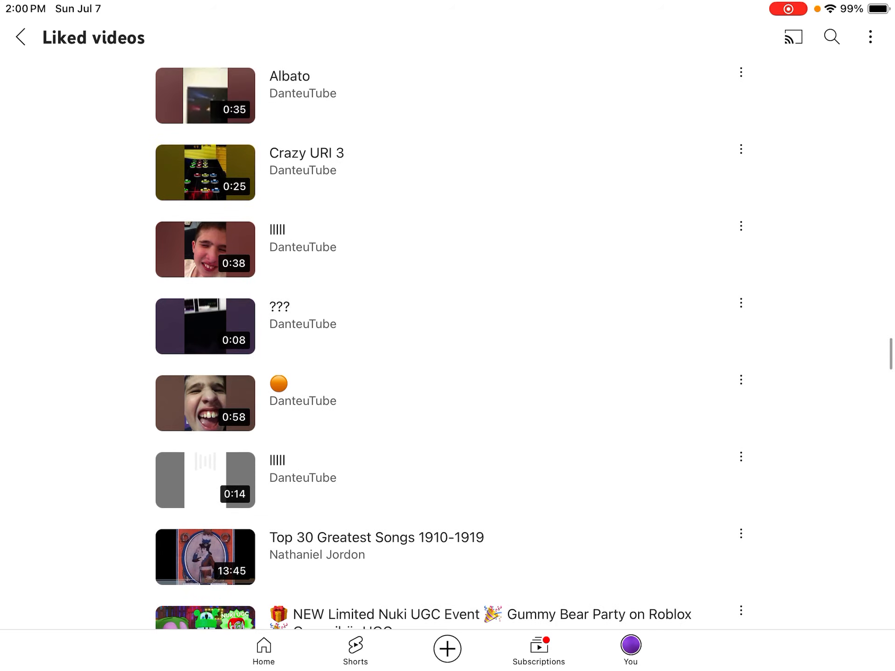
scroll("down", 3)
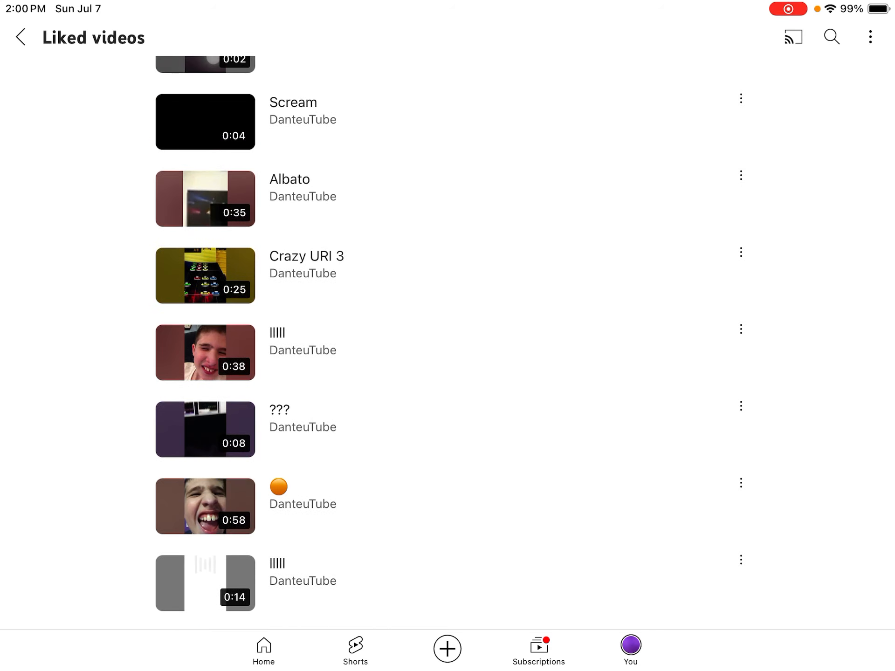
Step: Play the Crazy URI 3 short from the liked list in the mini player
left_click(204, 276)
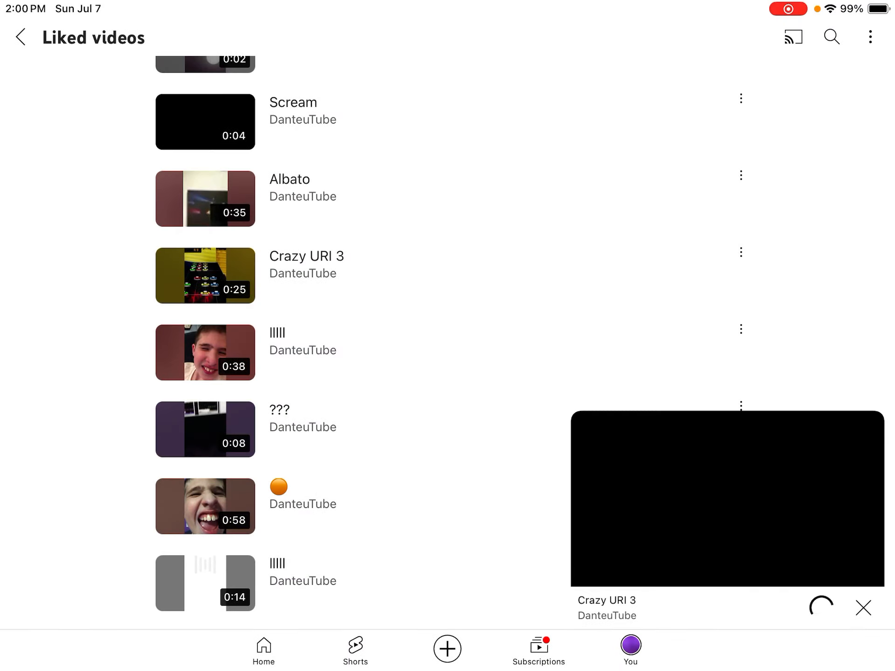
Step: Scroll further through the Liked videos list while the short plays
scroll("down", 3)
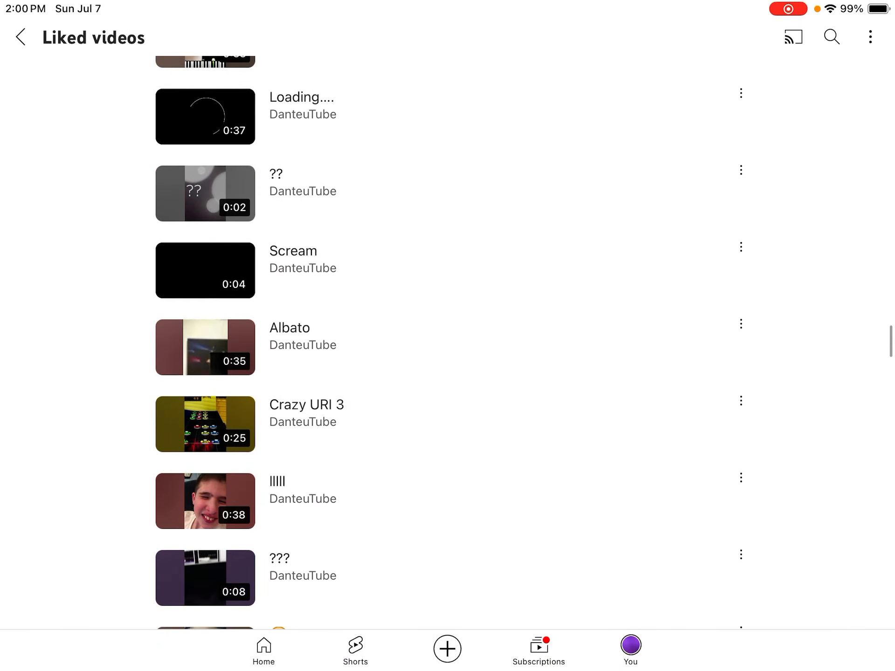
scroll("up", 3)
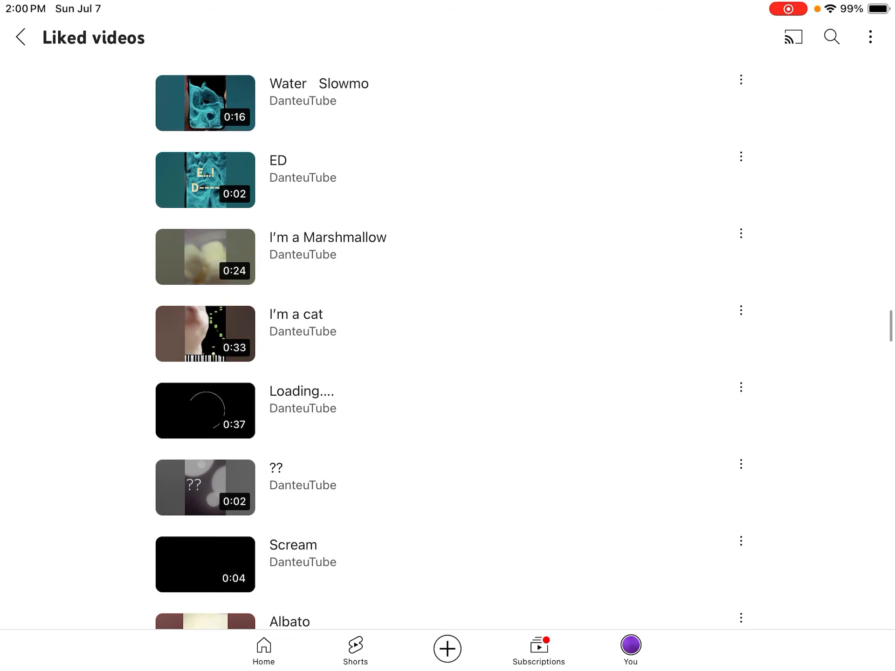
scroll("down", 3)
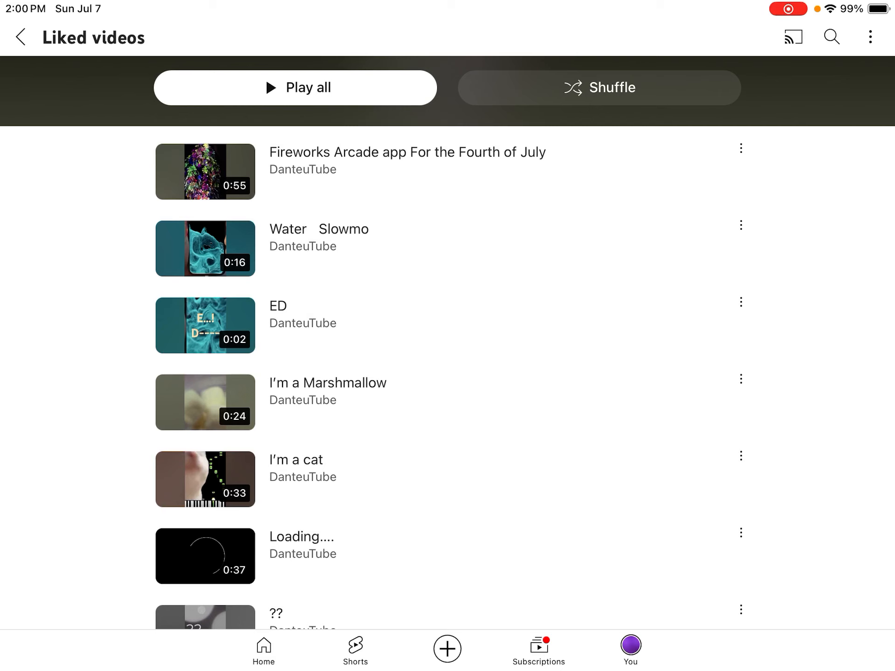
scroll("down", 3)
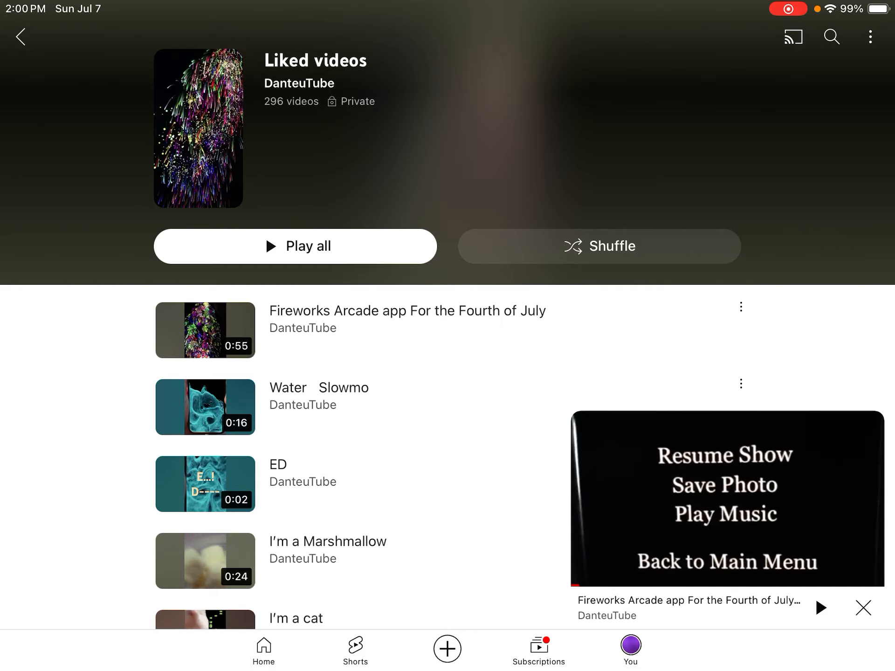
scroll("down", 3)
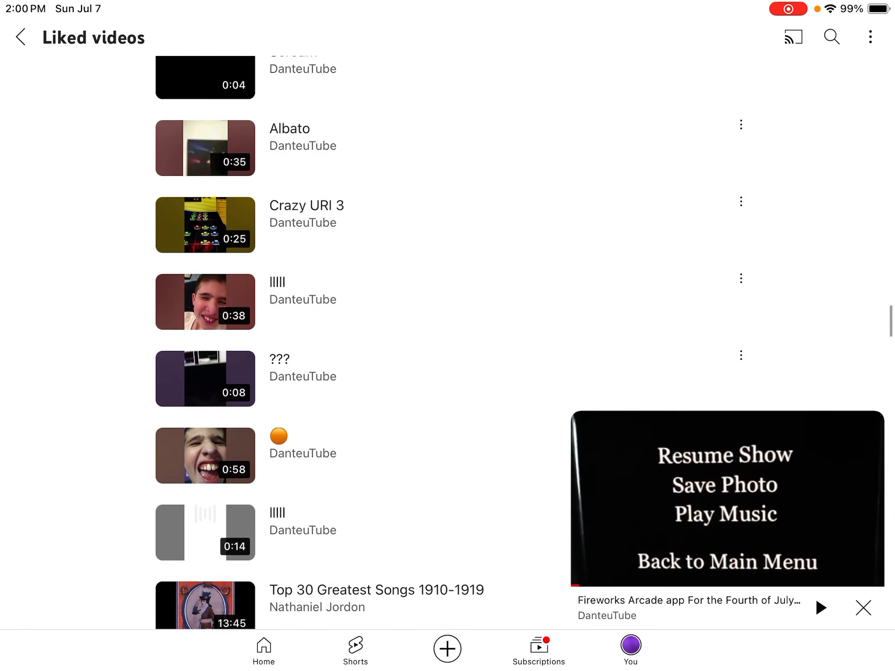
Step: Return to the You page and open the DanteuTube account's Your videos list
left_click(19, 38)
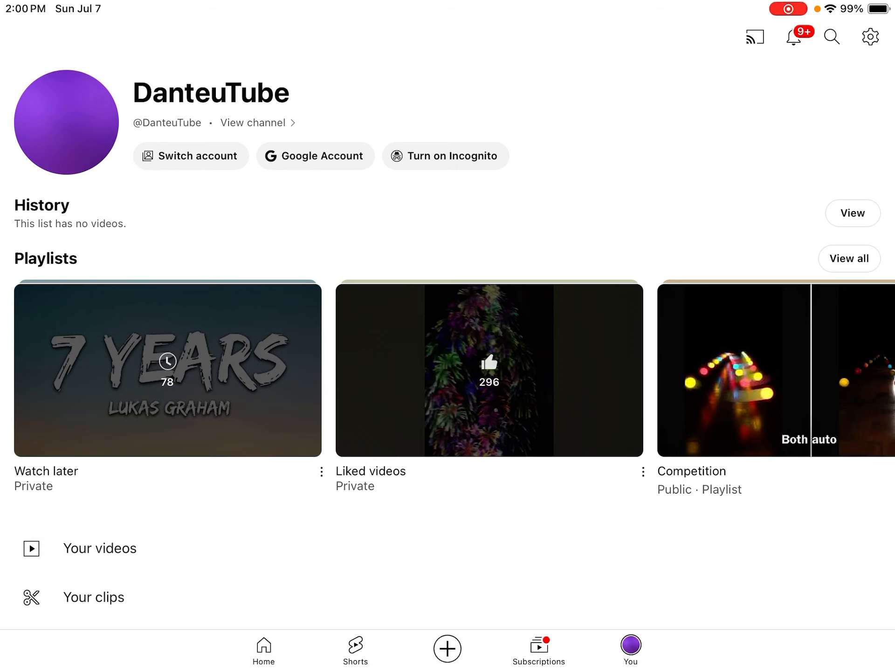
left_click(100, 548)
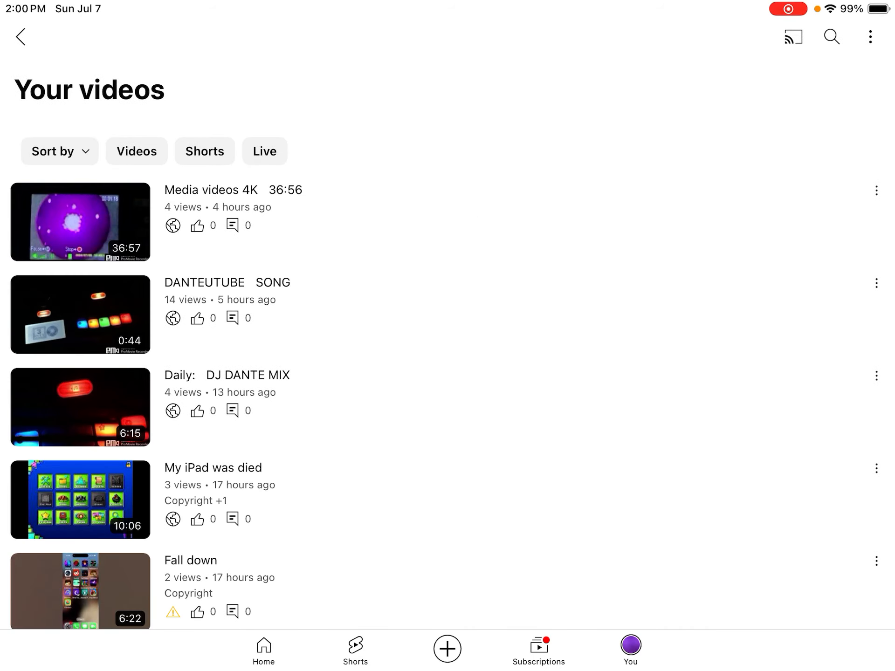